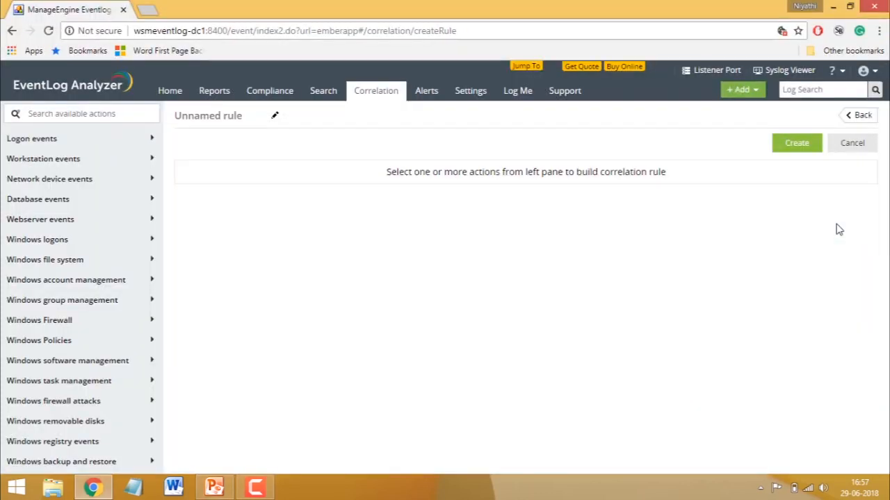
mouse_move(314, 320)
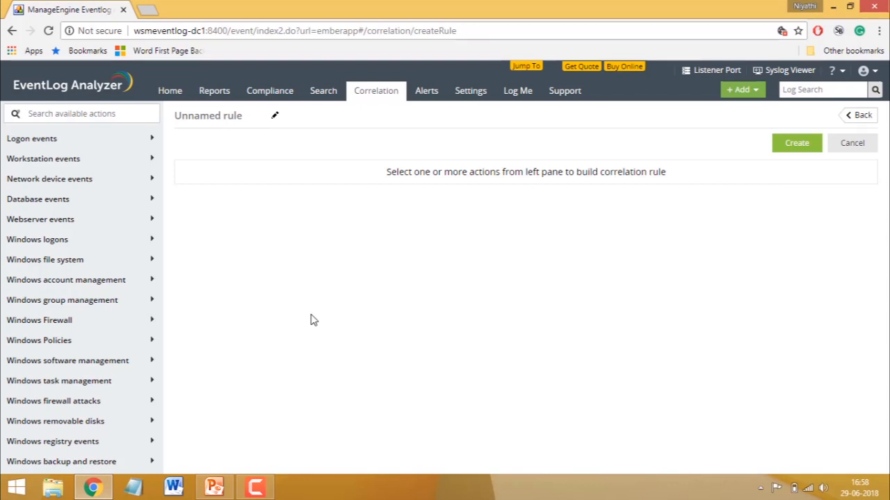
mouse_move(44, 260)
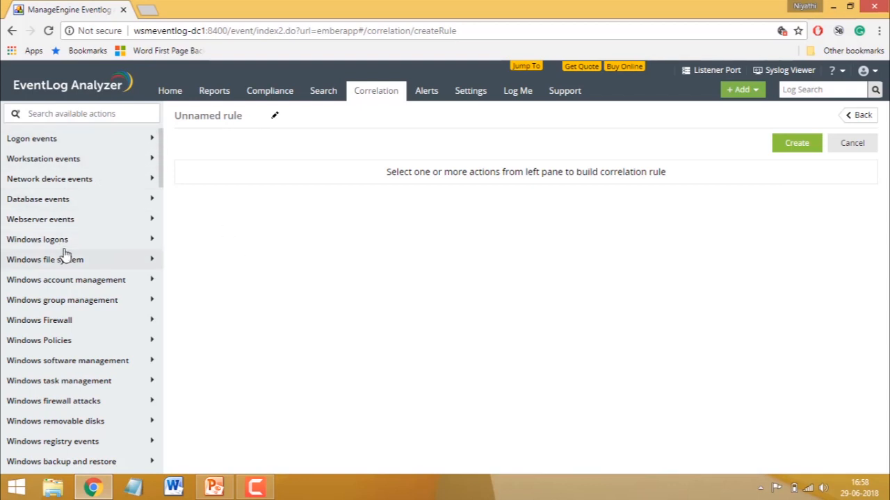
- Browse the left-pane event categories, expanding Logon events and collapsing webserver events
left_click(40, 219)
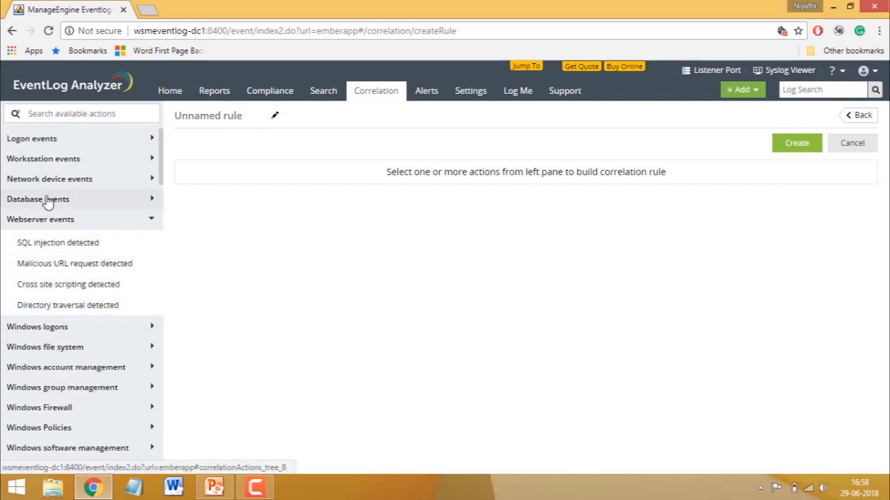
left_click(32, 139)
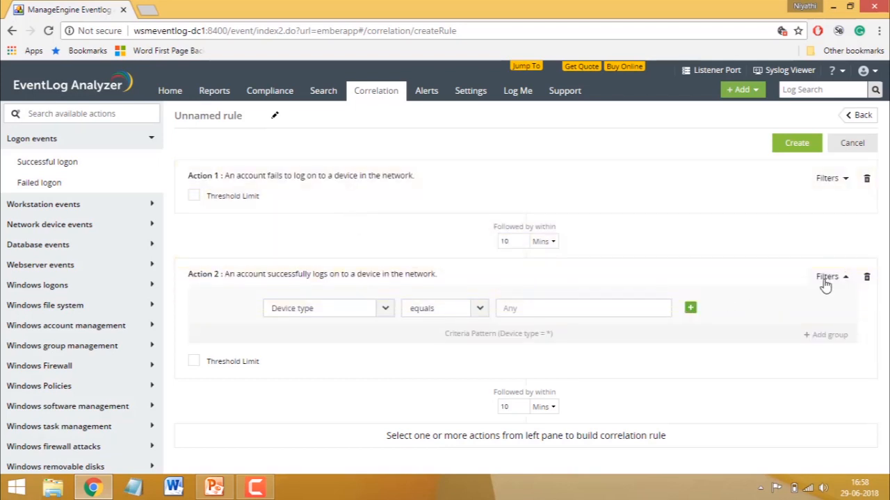
- Require the successful logon to follow the failed logon within 15 minutes
left_click(826, 275)
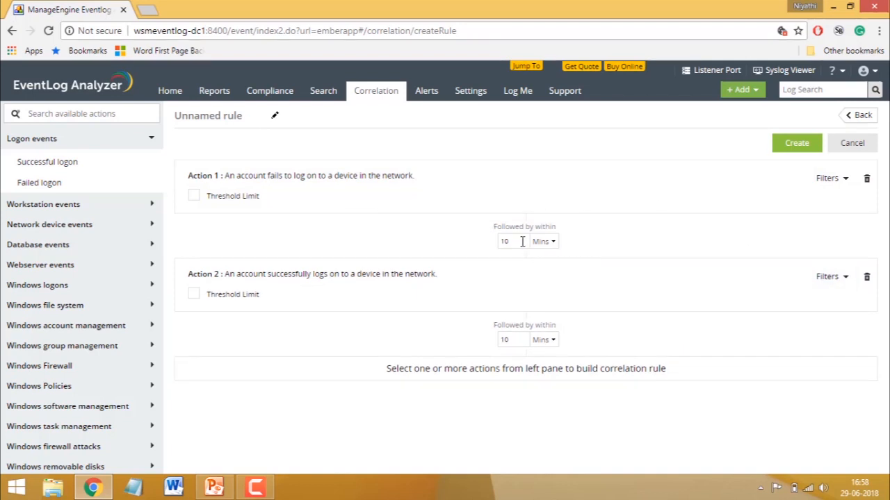
type("15")
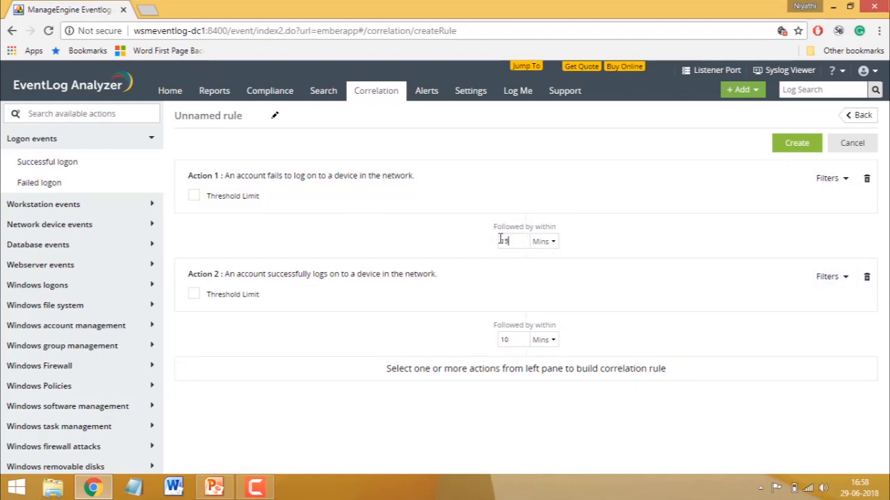
type("15")
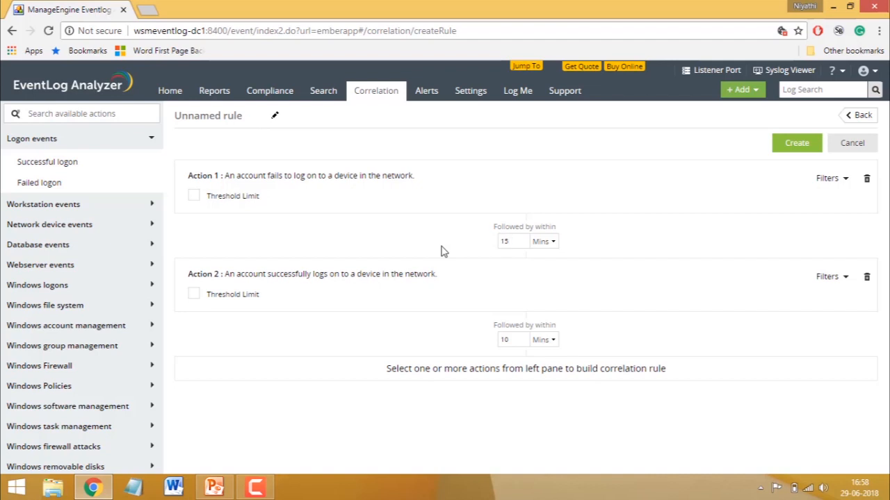
mouse_move(253, 232)
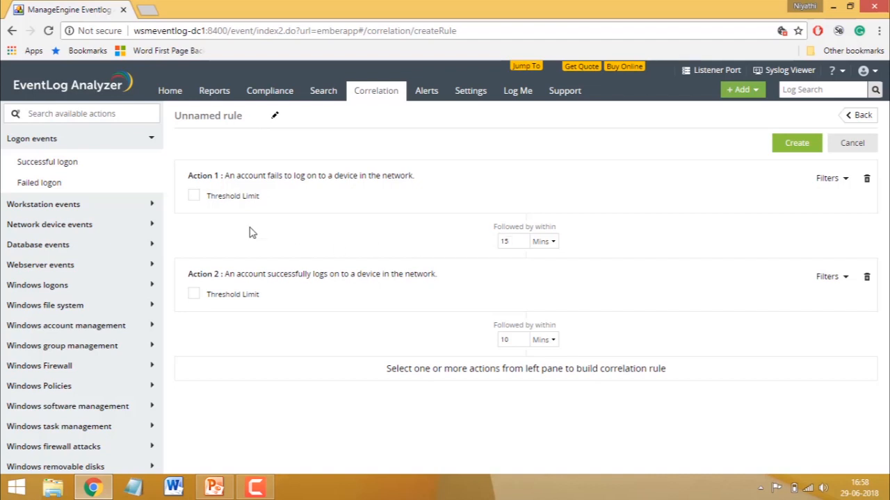
mouse_move(193, 200)
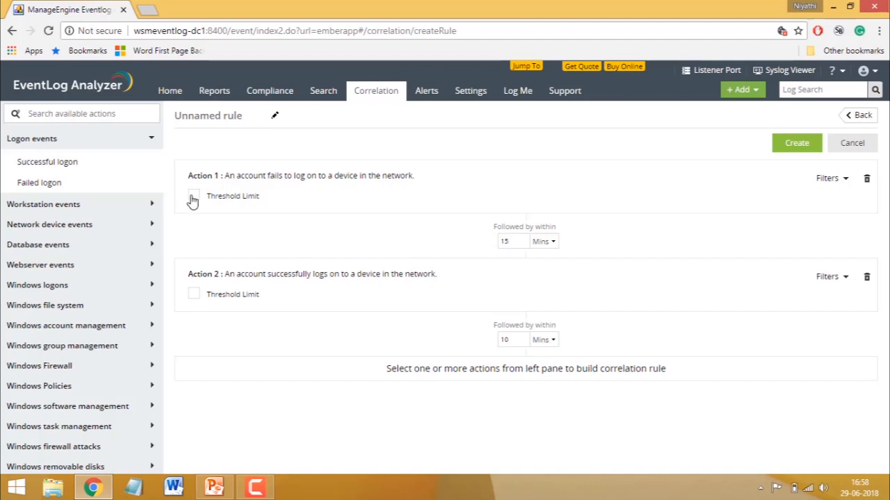
- Enable a threshold limit on the failed logon of 5 occurrences within 15 minutes
left_click(194, 196)
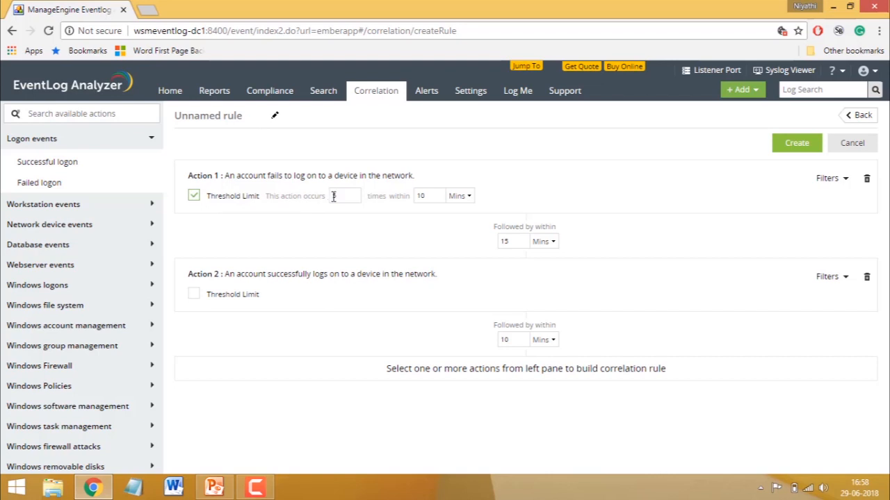
type("5")
type("15")
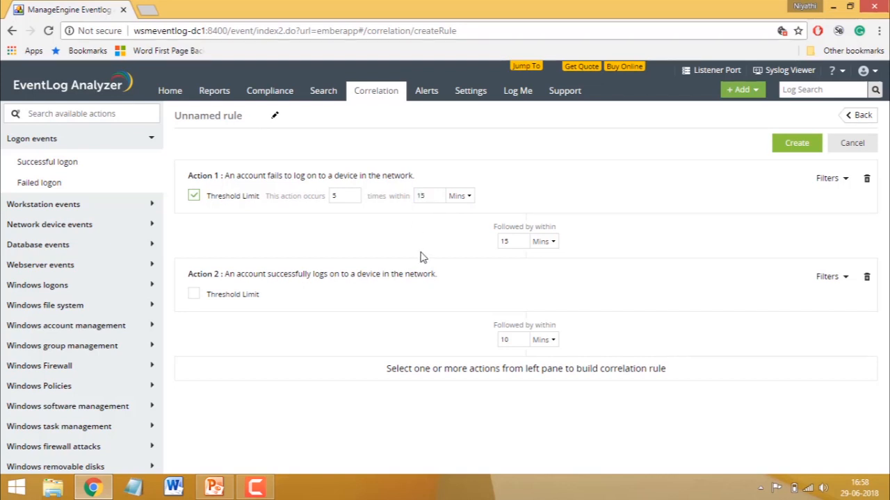
mouse_move(423, 242)
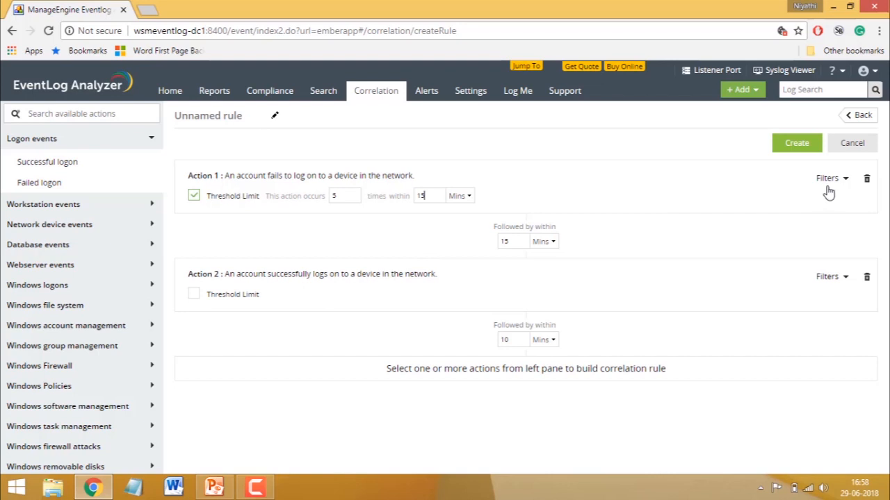
mouse_move(837, 189)
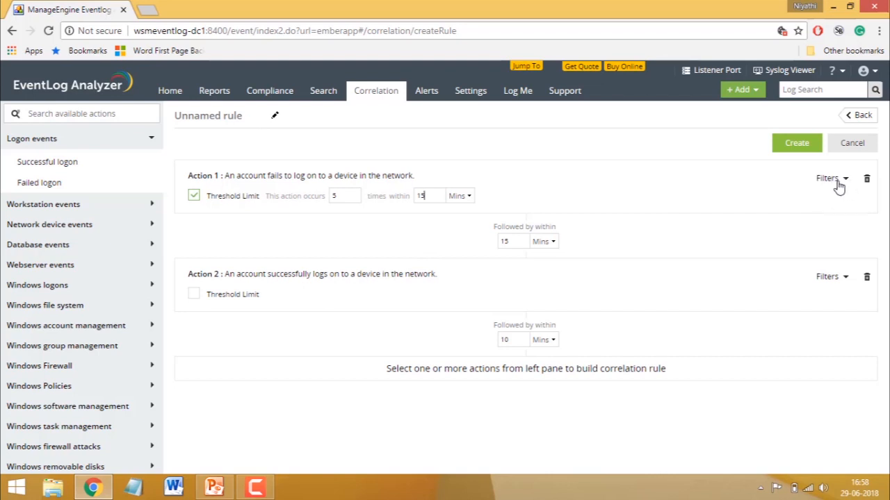
- Filter the failed logon to Username starts with K
left_click(831, 178)
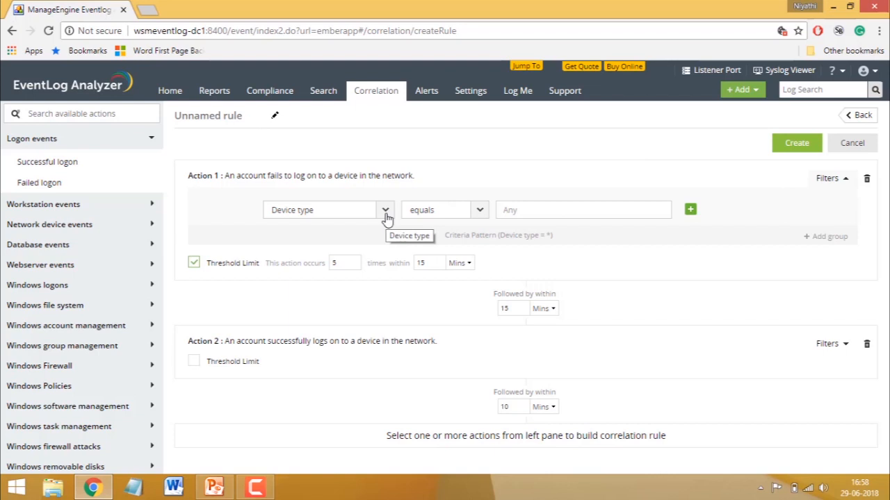
left_click(383, 208)
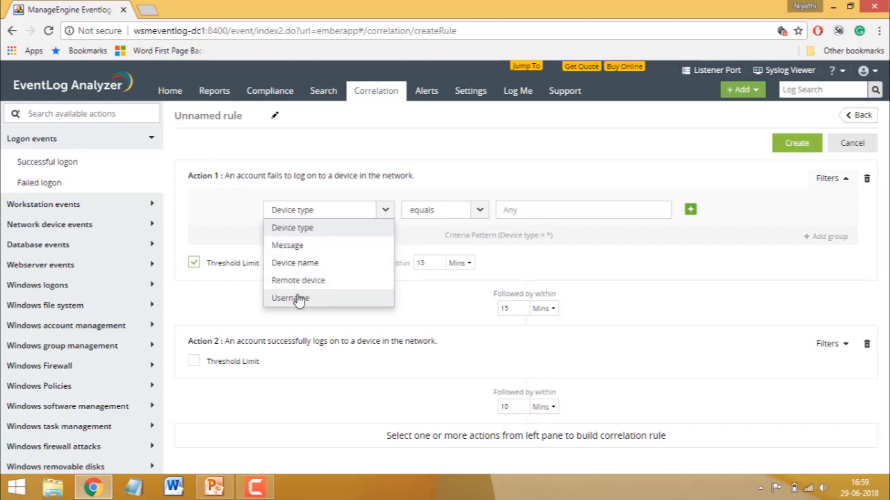
left_click(289, 298)
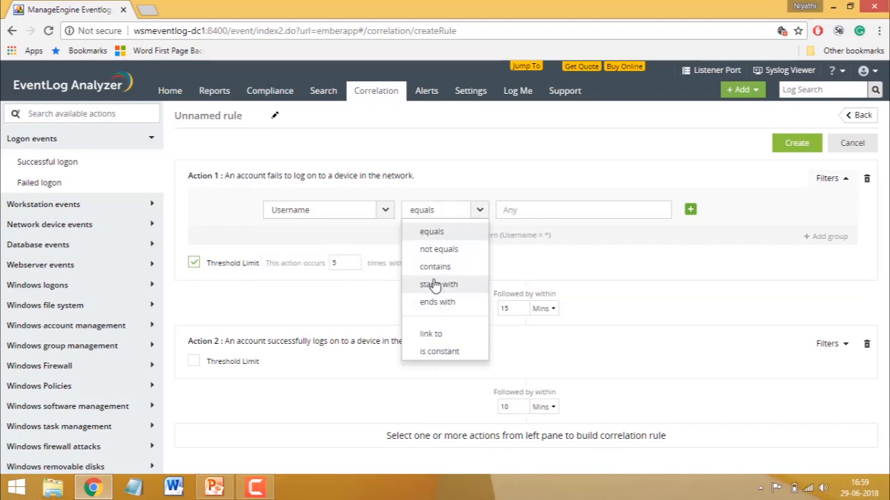
left_click(439, 284)
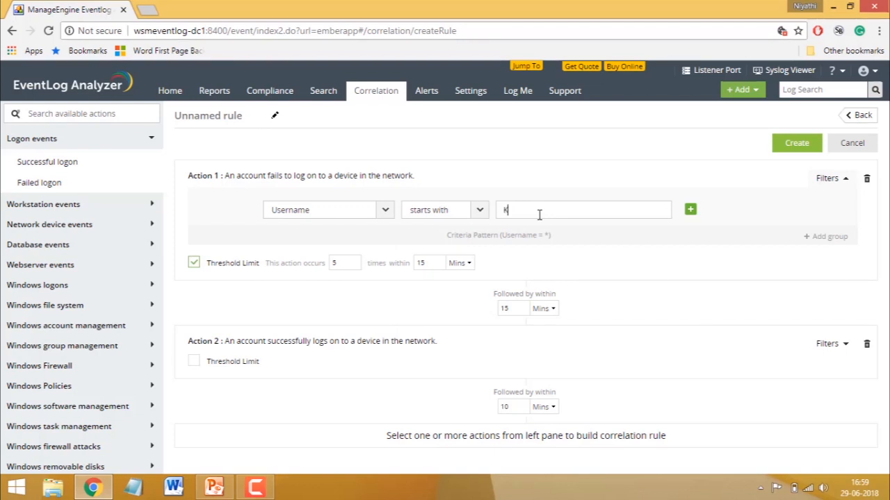
type("K")
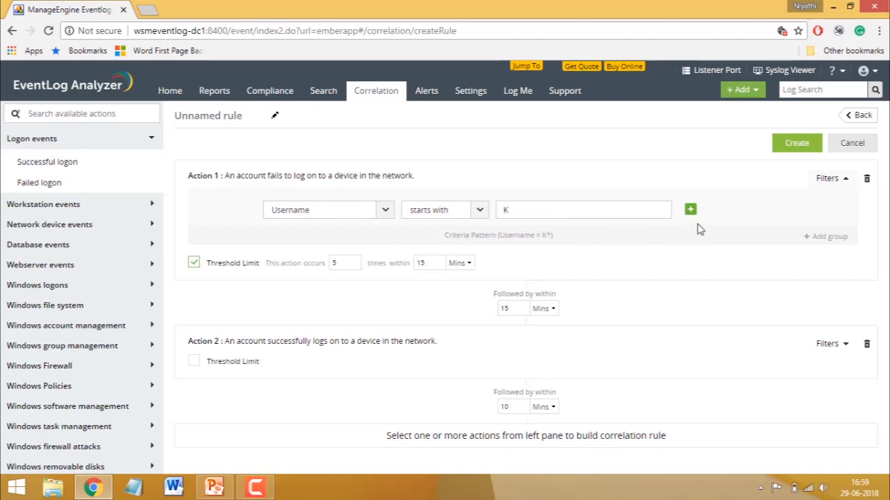
- Add extra filter rows, try OR joins and a condition group, then remove the group, leaving Device type equals joined by AND
left_click(689, 209)
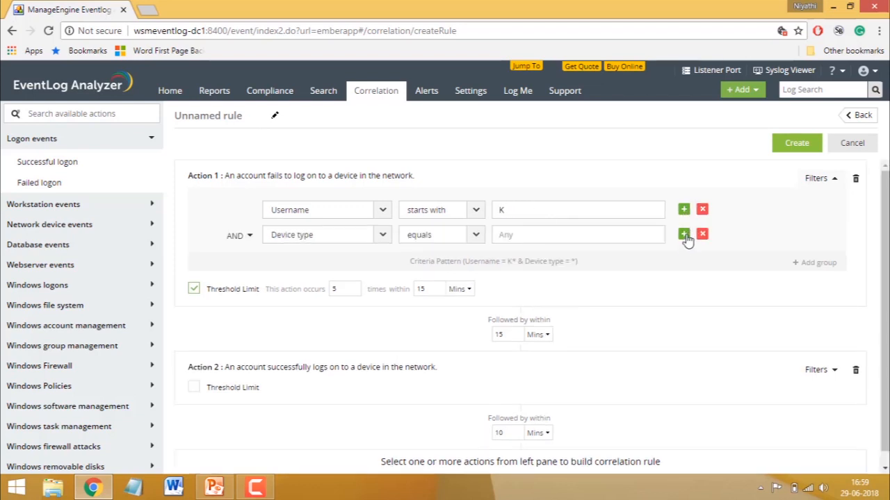
left_click(684, 234)
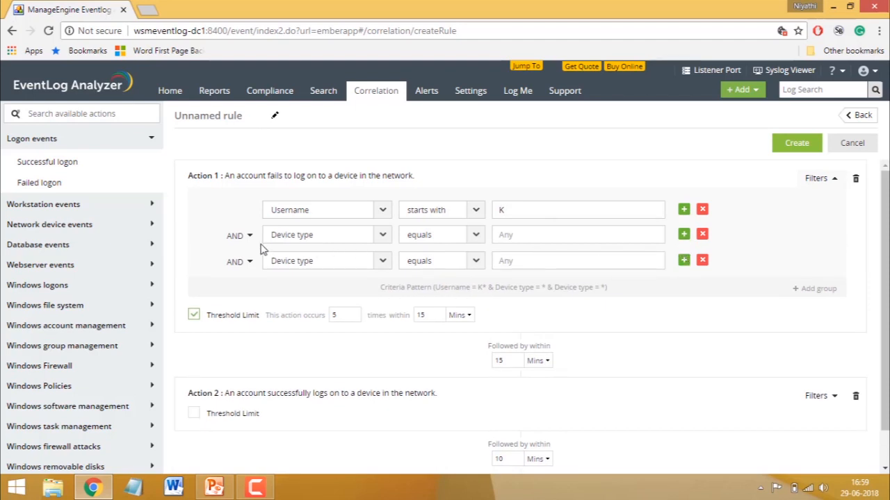
left_click(239, 235)
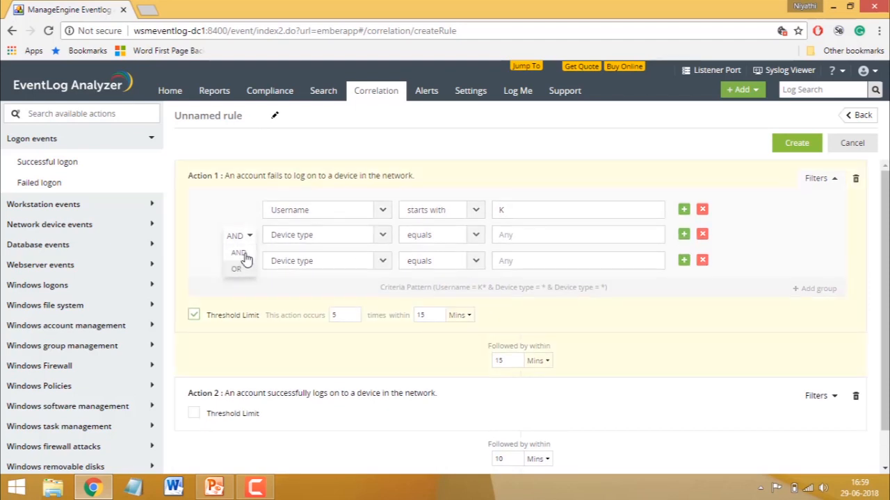
left_click(239, 262)
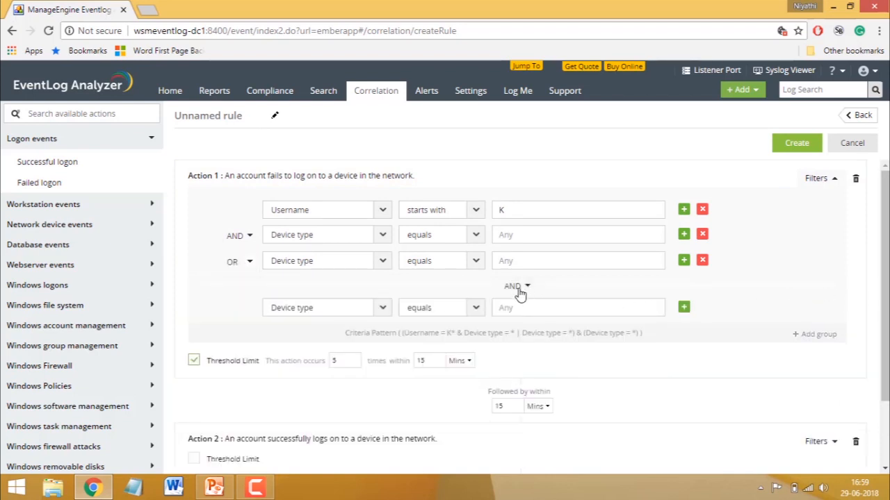
left_click(514, 287)
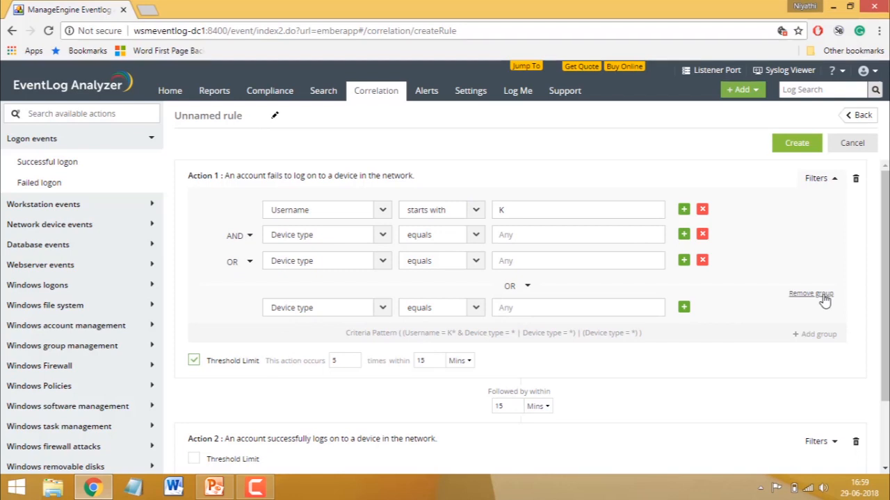
left_click(810, 293)
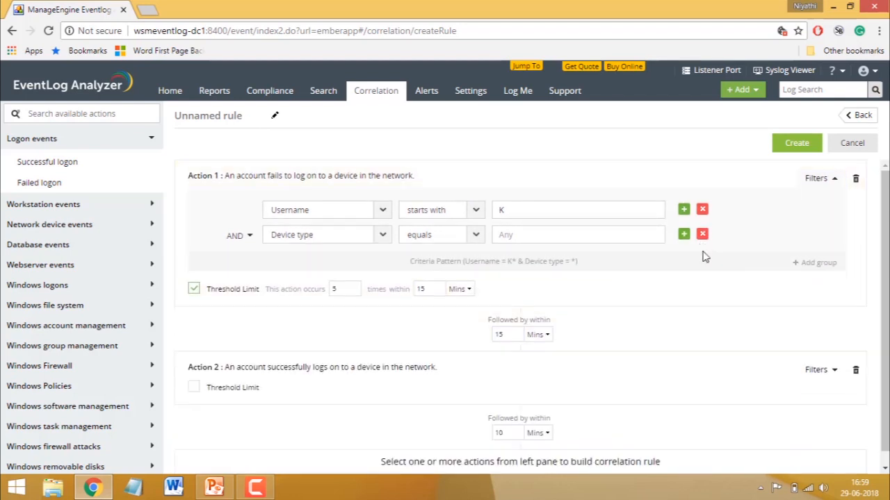
- Change the Username condition's operator to is constant
left_click(479, 209)
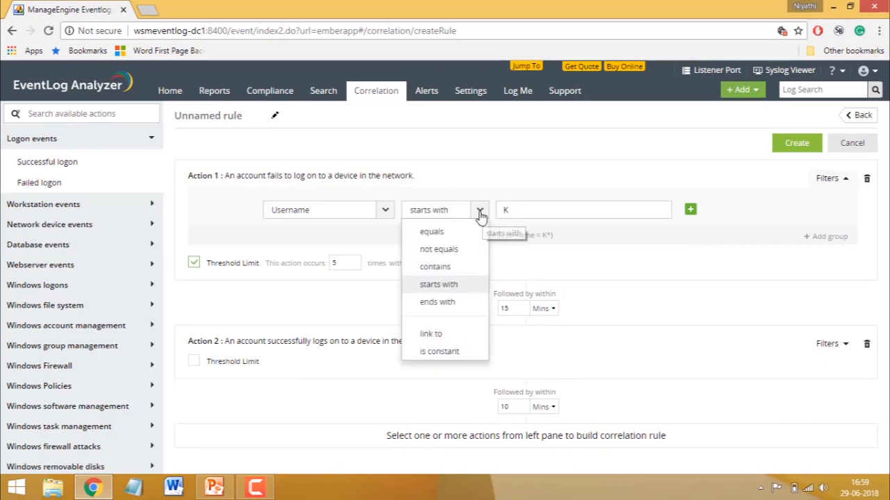
left_click(439, 350)
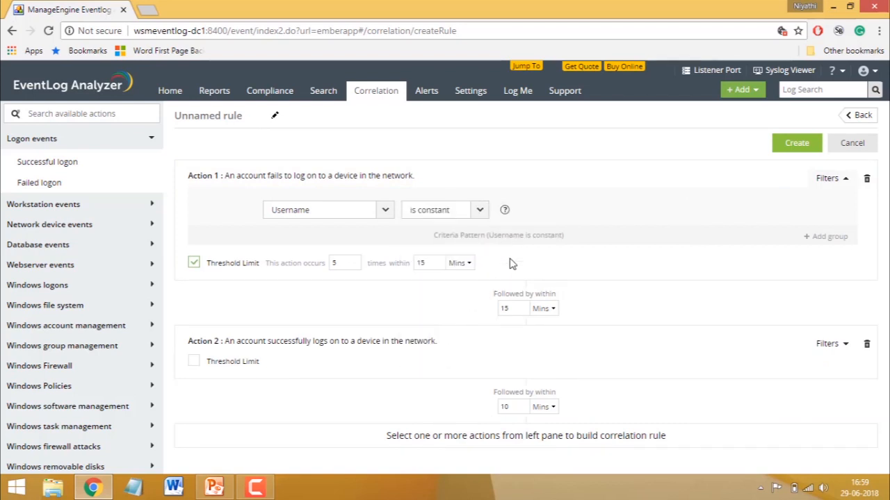
mouse_move(350, 235)
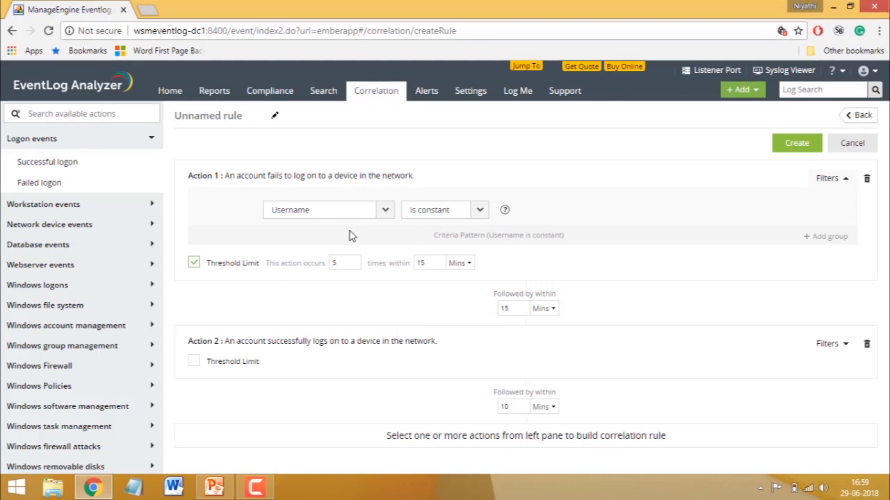
mouse_move(298, 285)
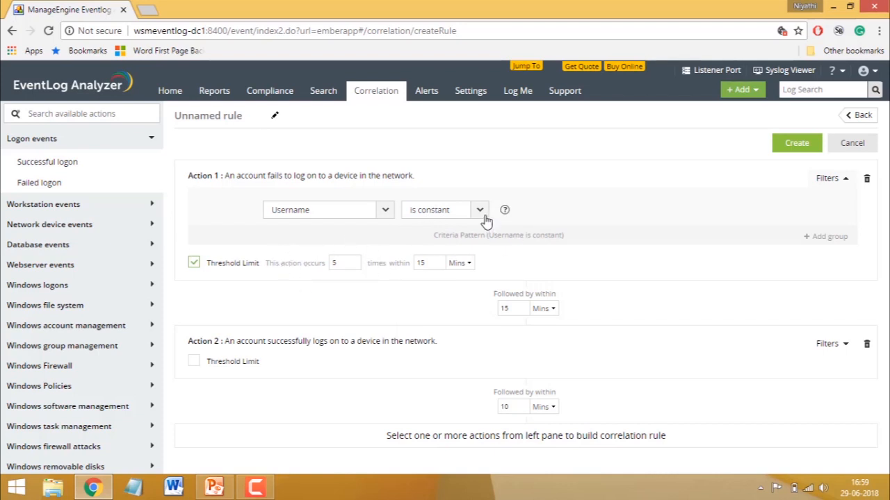
left_click(478, 210)
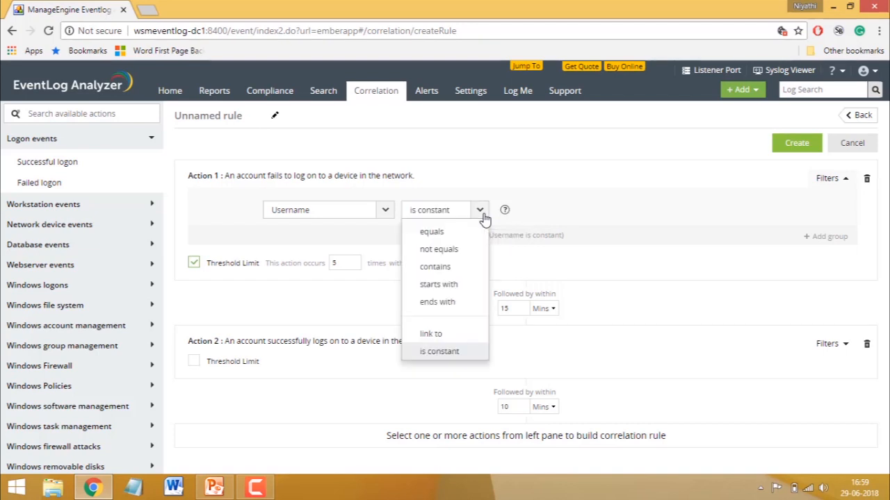
- Set the Username condition to link to Action 2's Username field
left_click(431, 333)
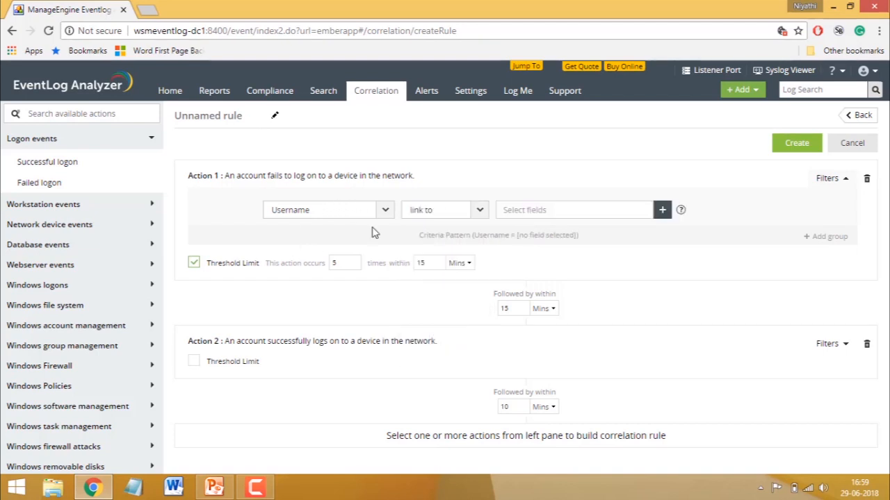
mouse_move(346, 341)
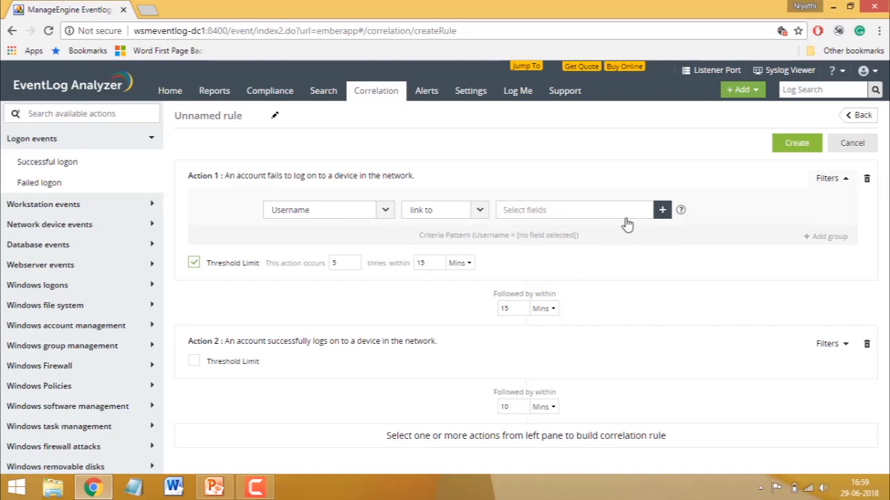
left_click(661, 208)
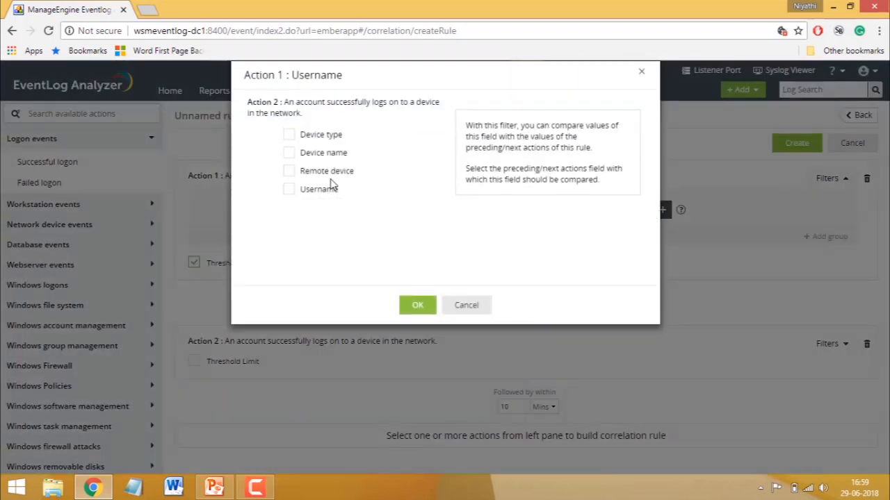
left_click(289, 189)
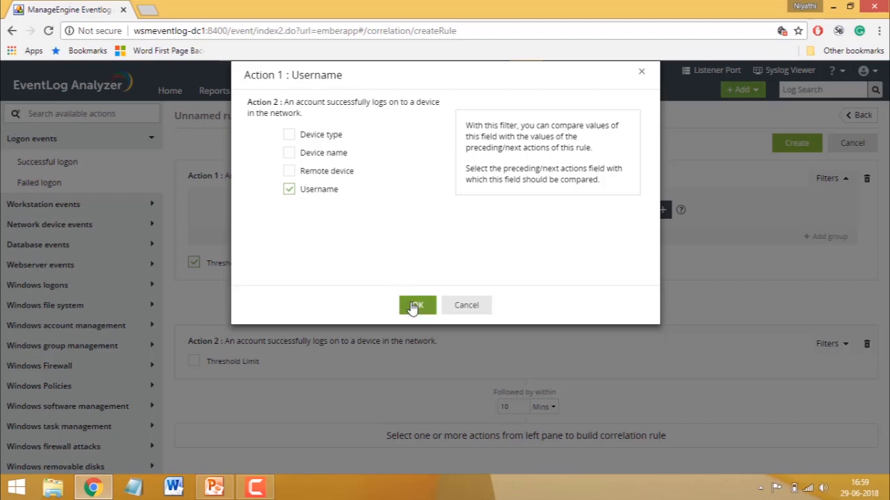
left_click(417, 306)
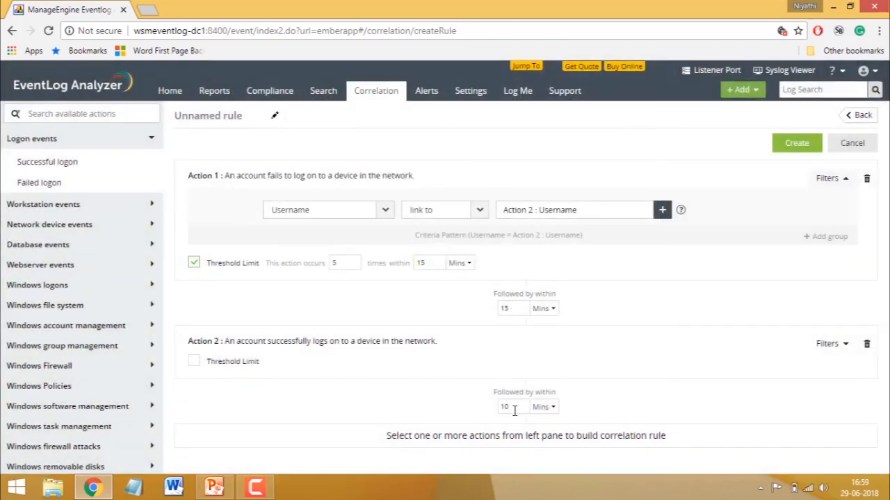